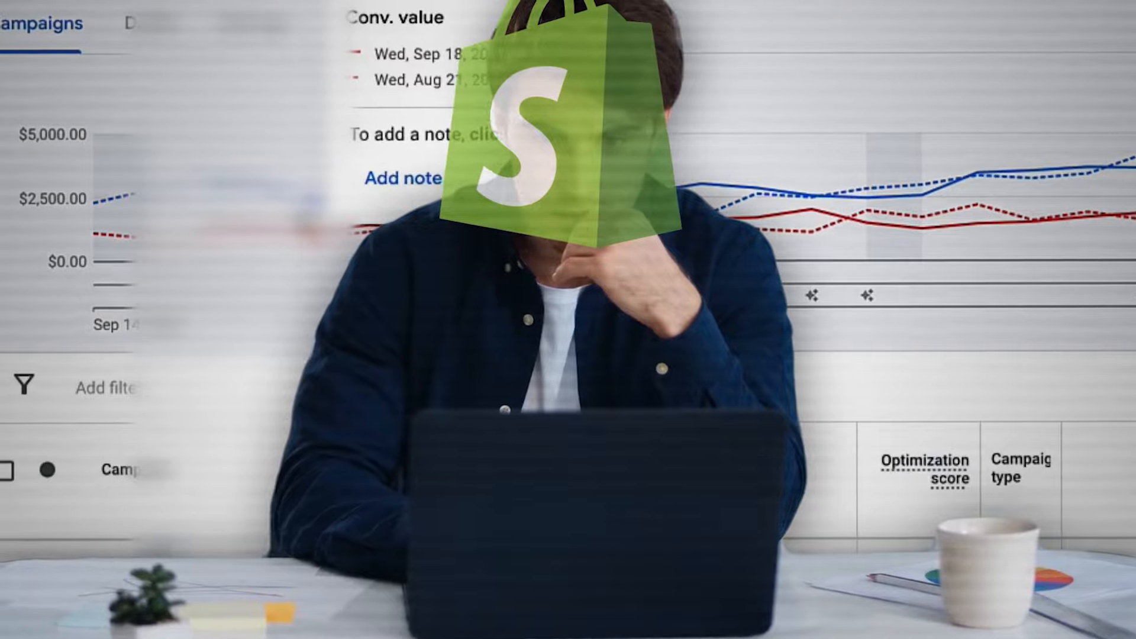
Step: Scroll the campaigns table to the Cost, Conv. value, ROAS and Avg. target ROAS columns
scroll(down, 3)
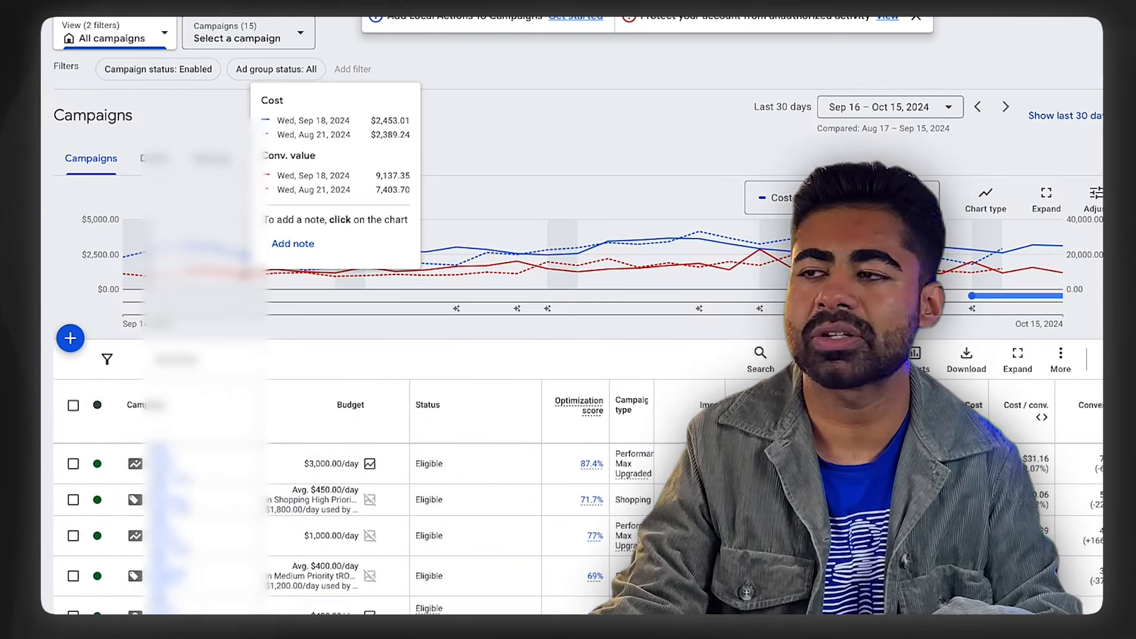
scroll(down, 3)
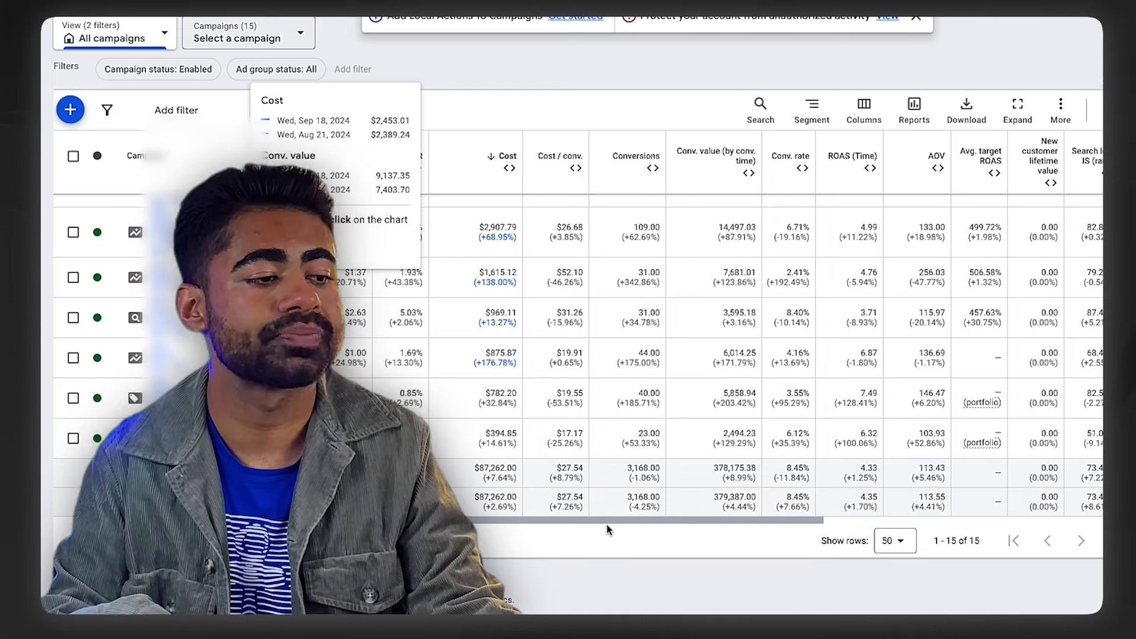
Step: Filter the campaigns table to Campaign type: Shopping, leaving four campaigns
scroll(down, 3)
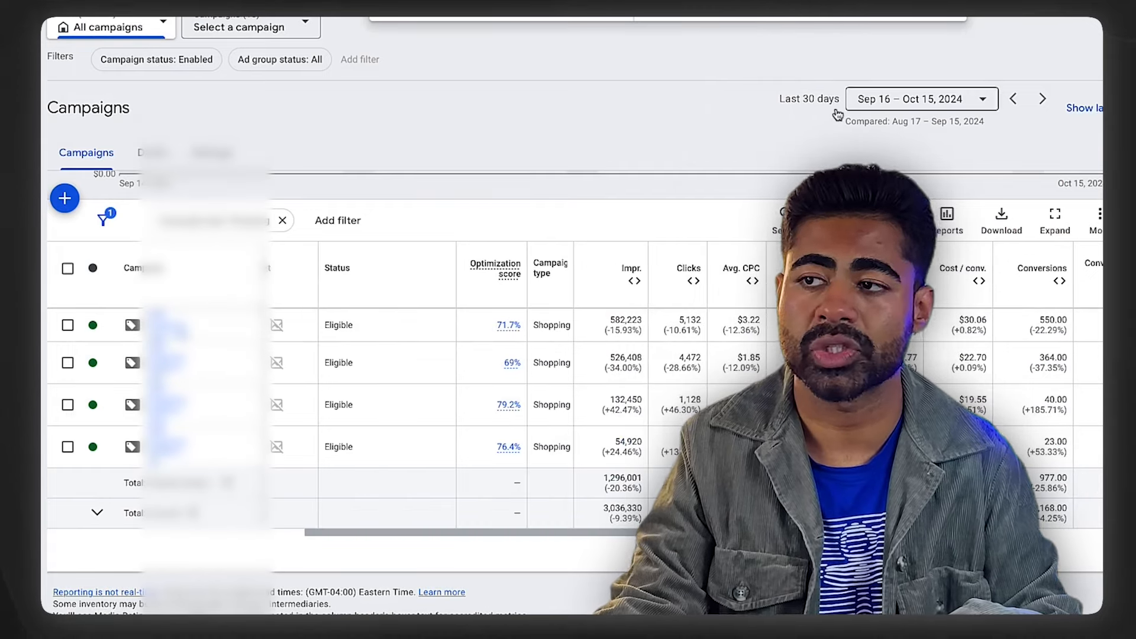
Step: Clear the Campaign type: Shopping filter chip so all campaigns are listed
click(68, 324)
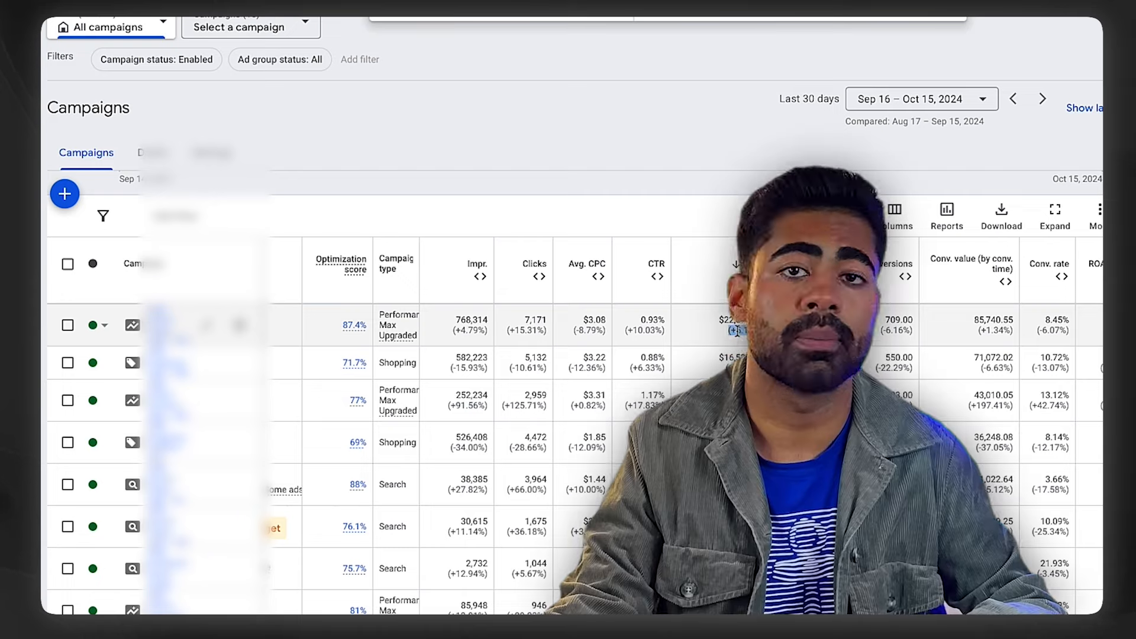
Step: Reapply the recent Campaign type: Shopping filter from the filter list
click(360, 59)
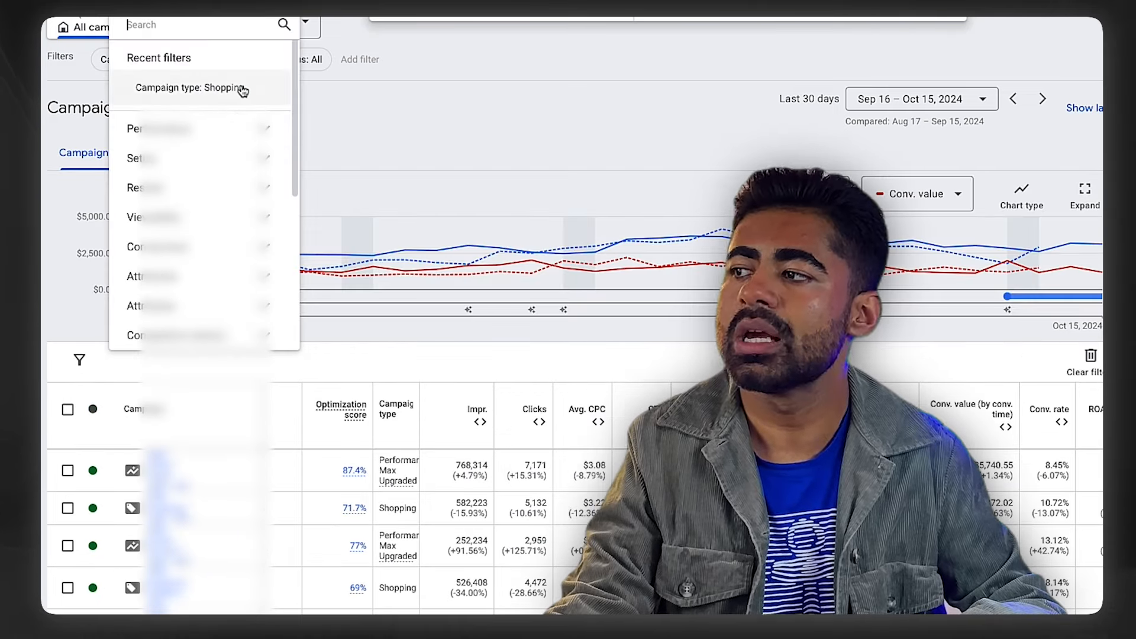
click(190, 88)
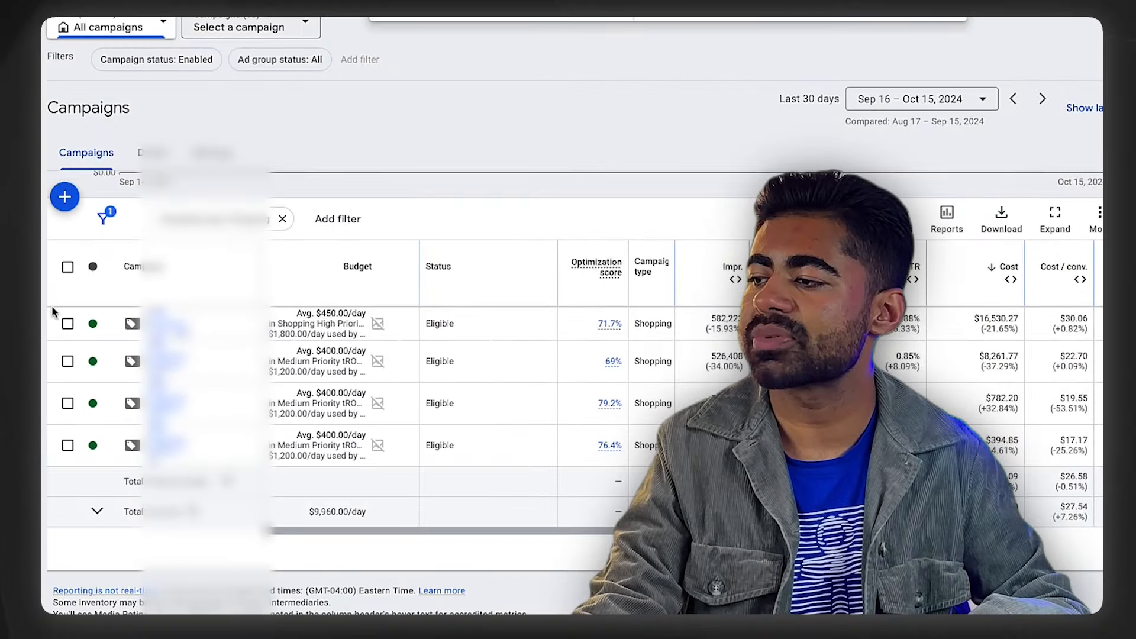
Step: Select the two highest-spending Shopping campaign rows in the table
click(66, 323)
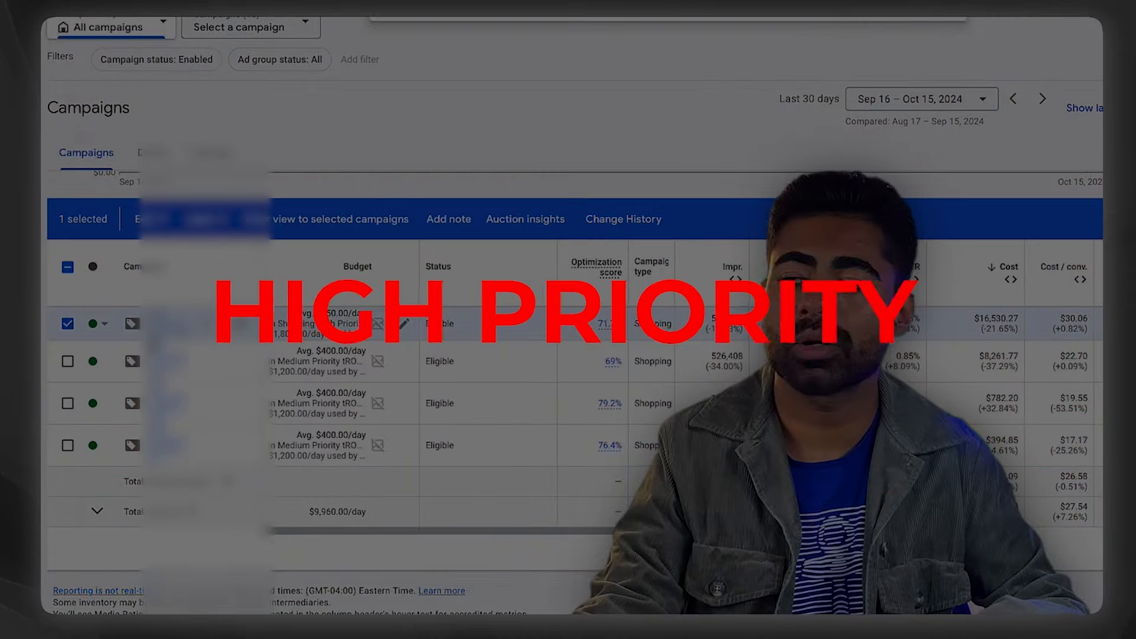
click(66, 361)
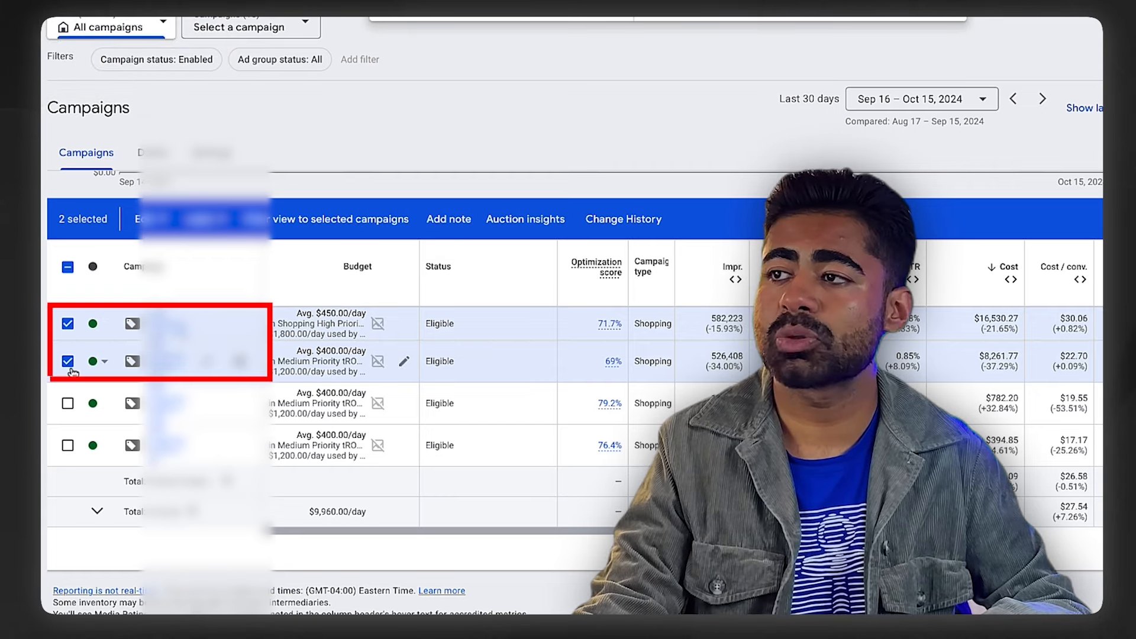
click(66, 361)
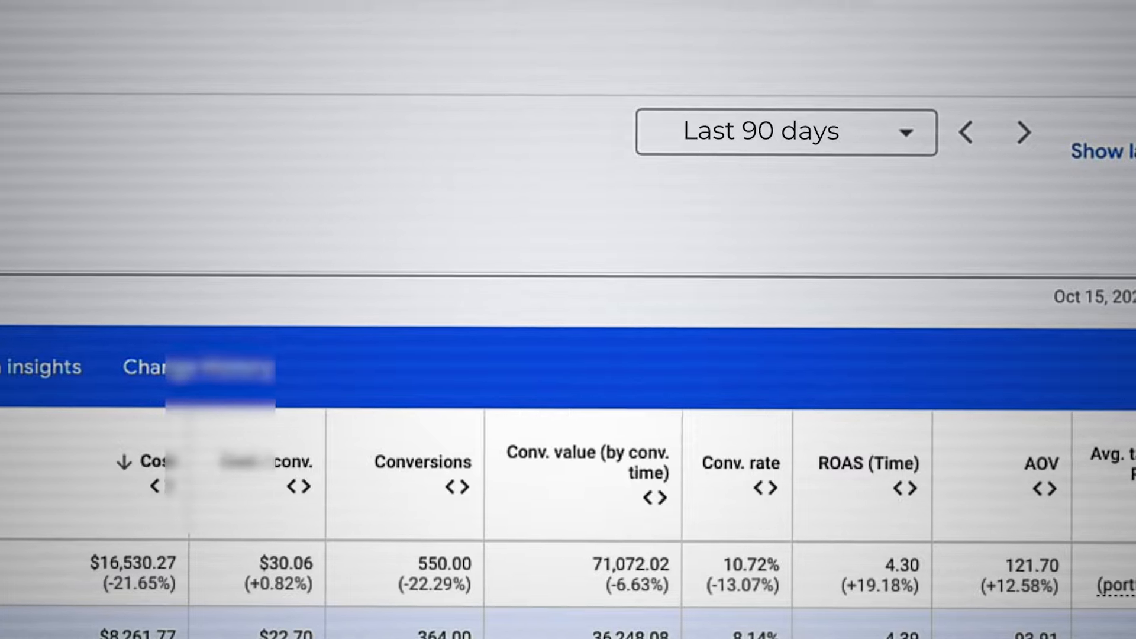
scroll(down, 3)
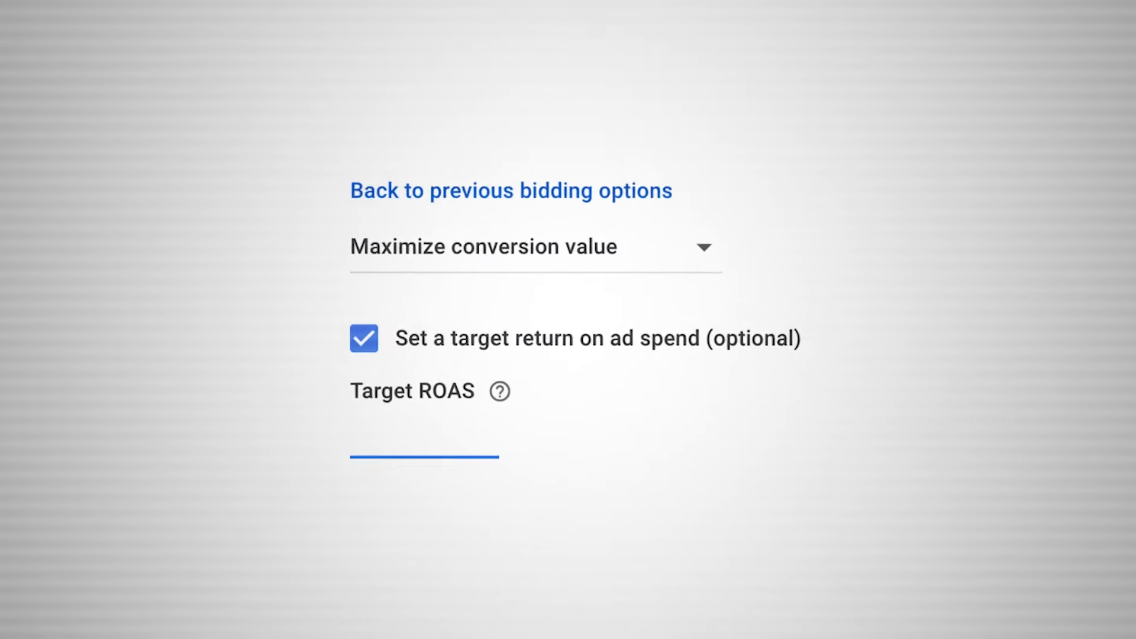
Step: Enter a Target ROAS of 435 for Maximize conversion value bidding
text(435)
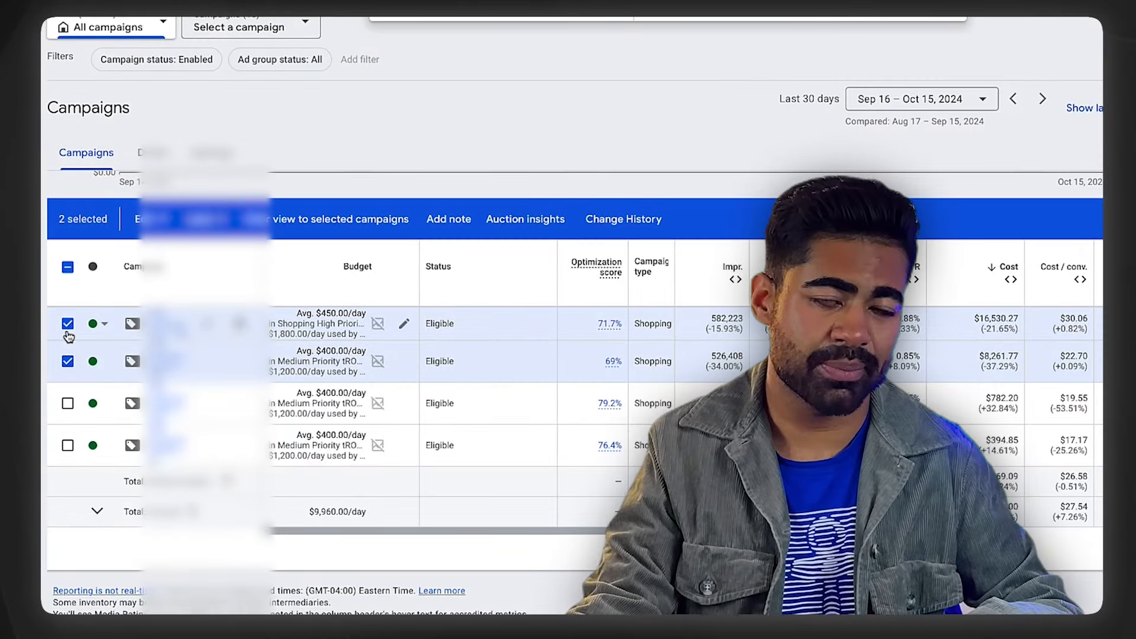
Step: Deselect the first campaign so only the second Shopping campaign stays selected
click(66, 323)
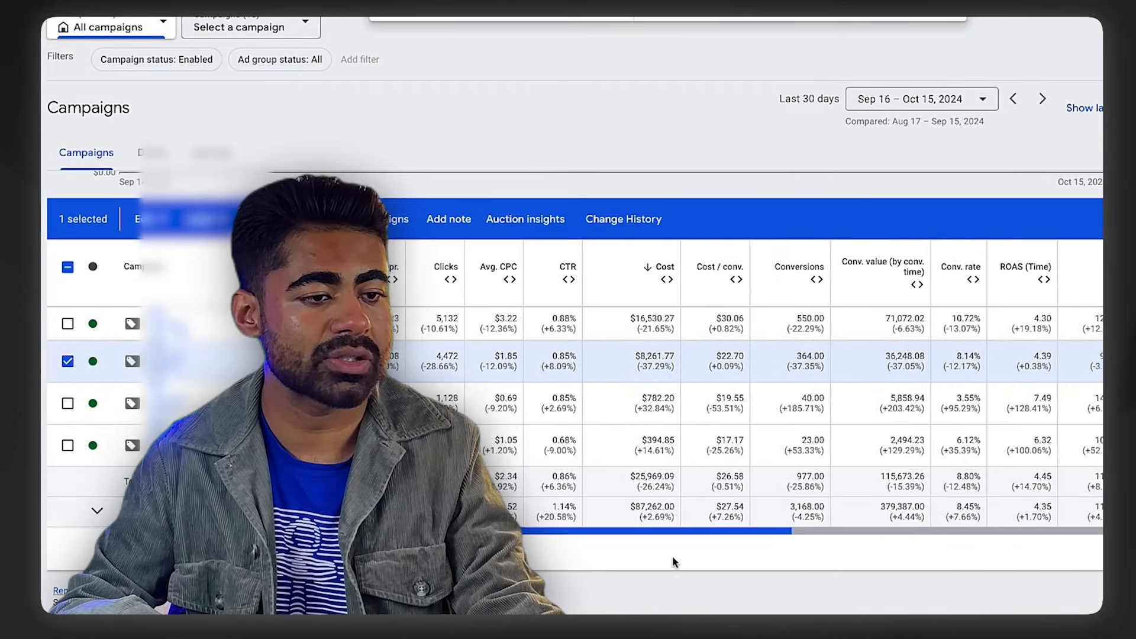
Step: Select the high-priority campaign alongside the medium-priority one and return to the Budget column
scroll(right, 3)
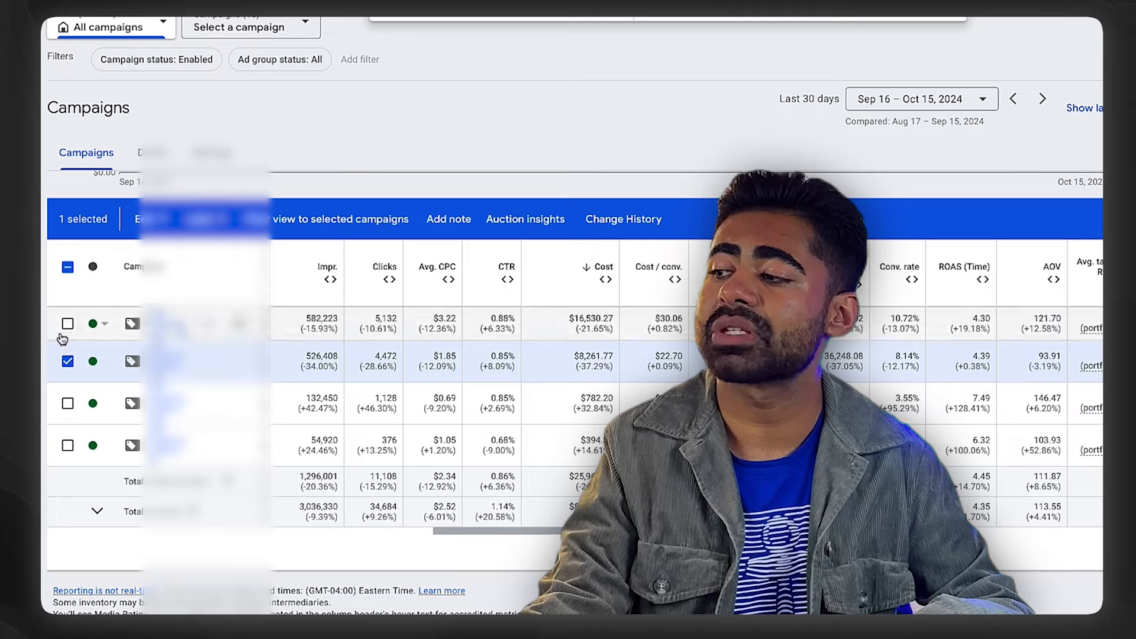
click(66, 323)
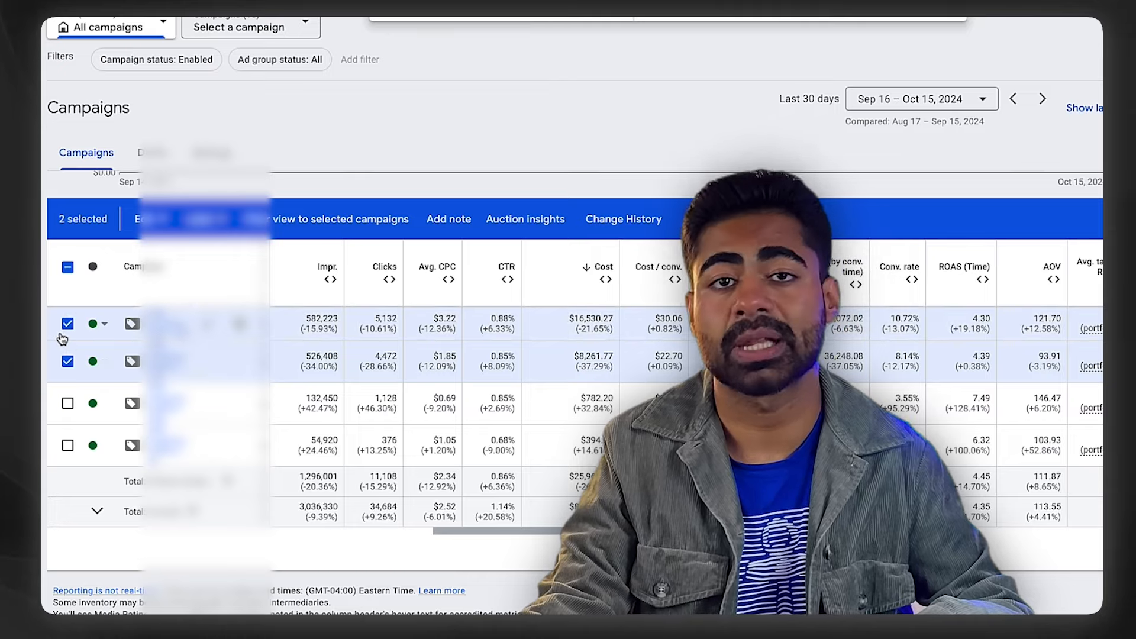
click(67, 323)
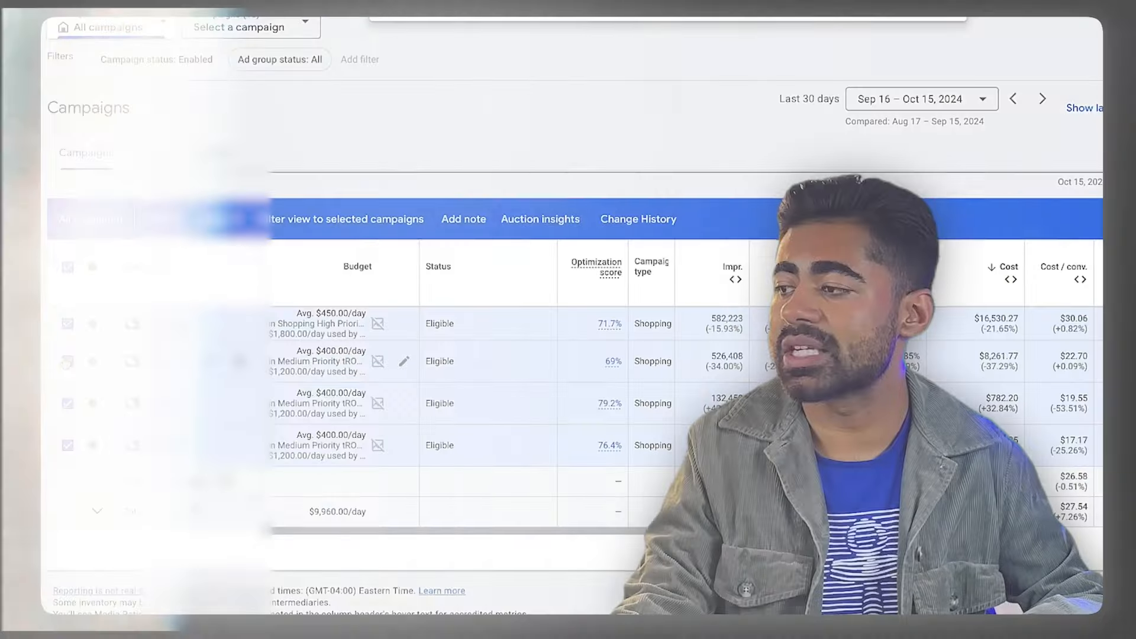
Step: Enter yorumarketing.com in the Google search box
click(66, 323)
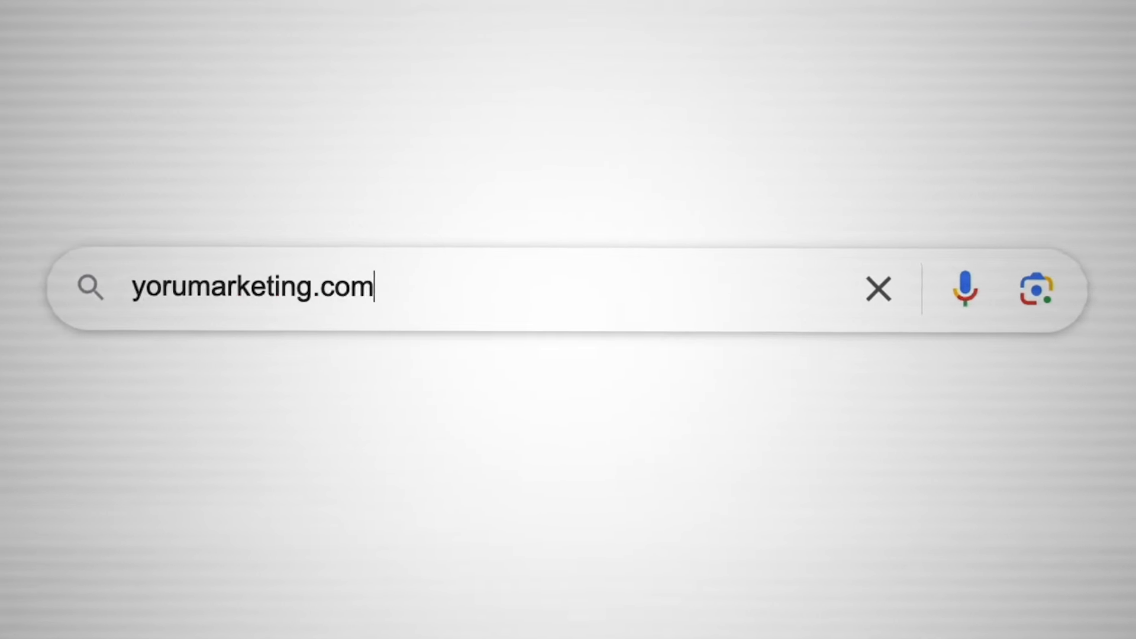
Step: Run the search and open the bit.ly link to the 'Let's Work Together' booking form
key(Enter)
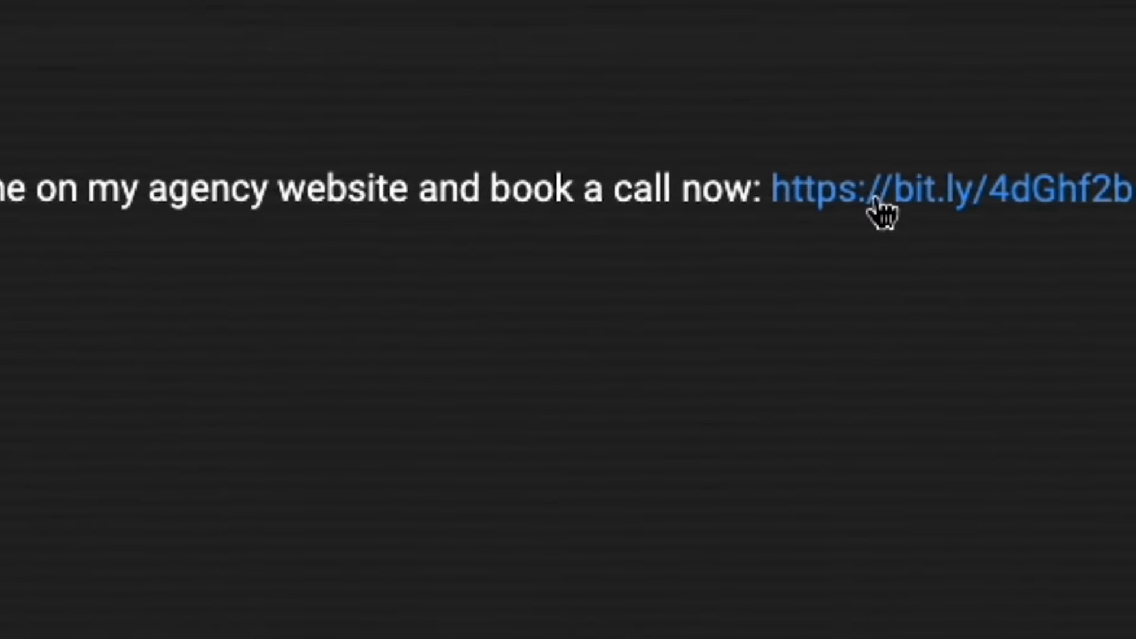
click(905, 187)
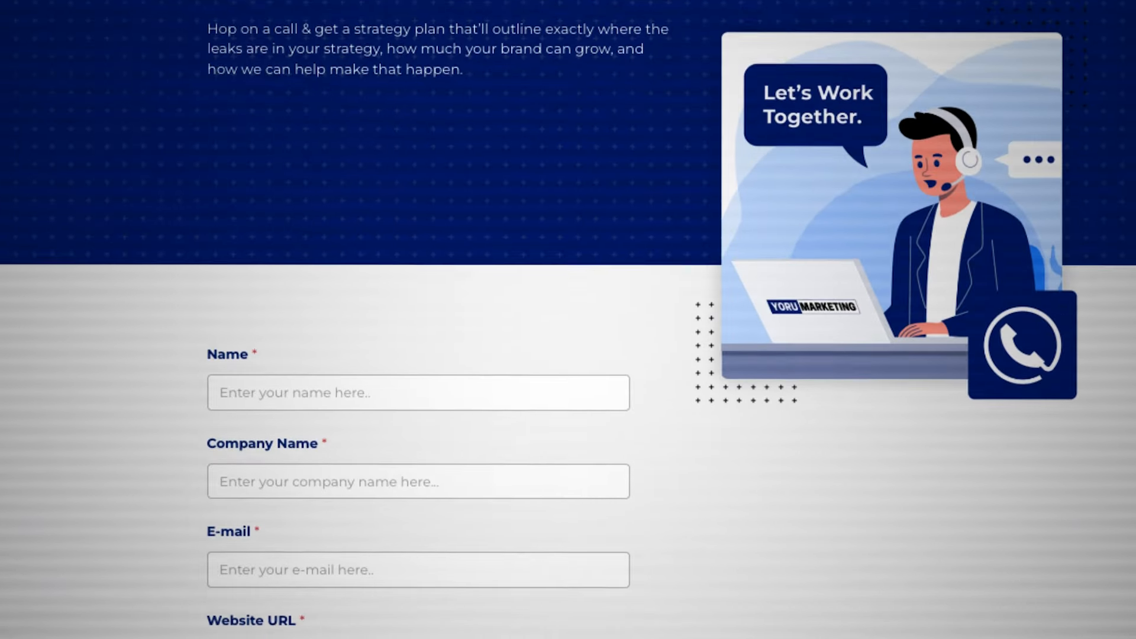